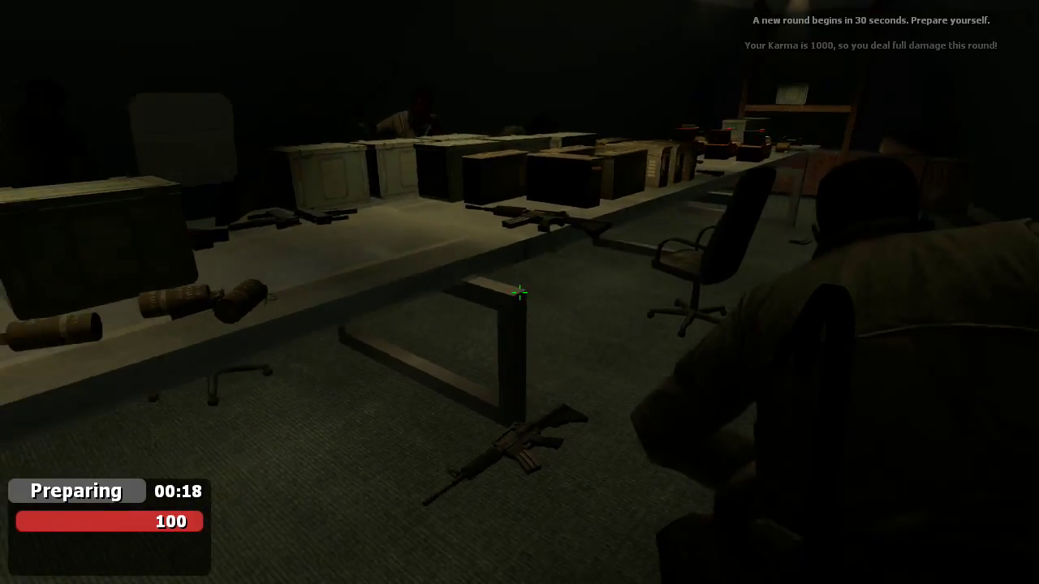
mouse_move(519, 292)
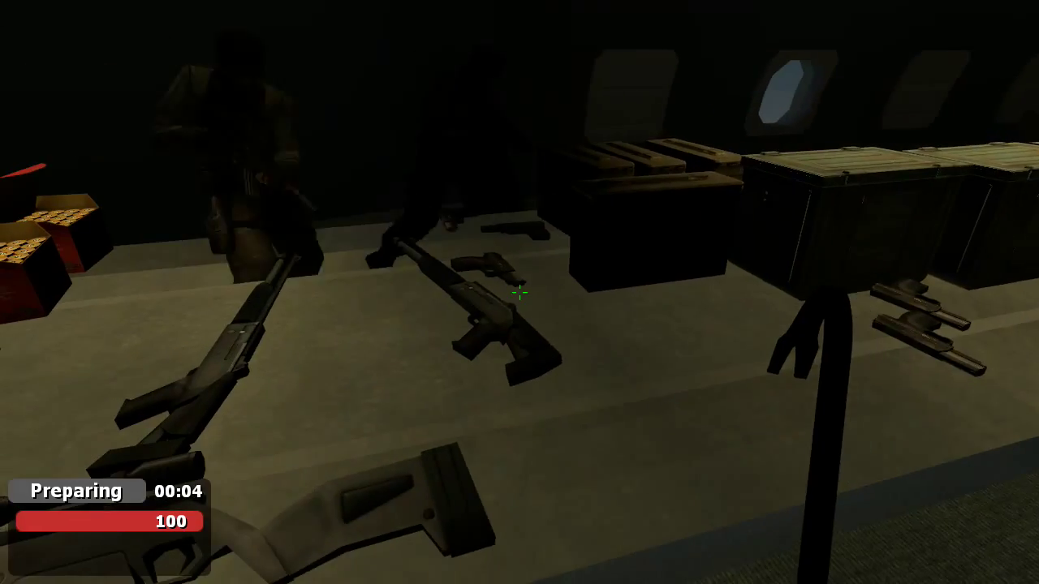
mouse_move(519, 292)
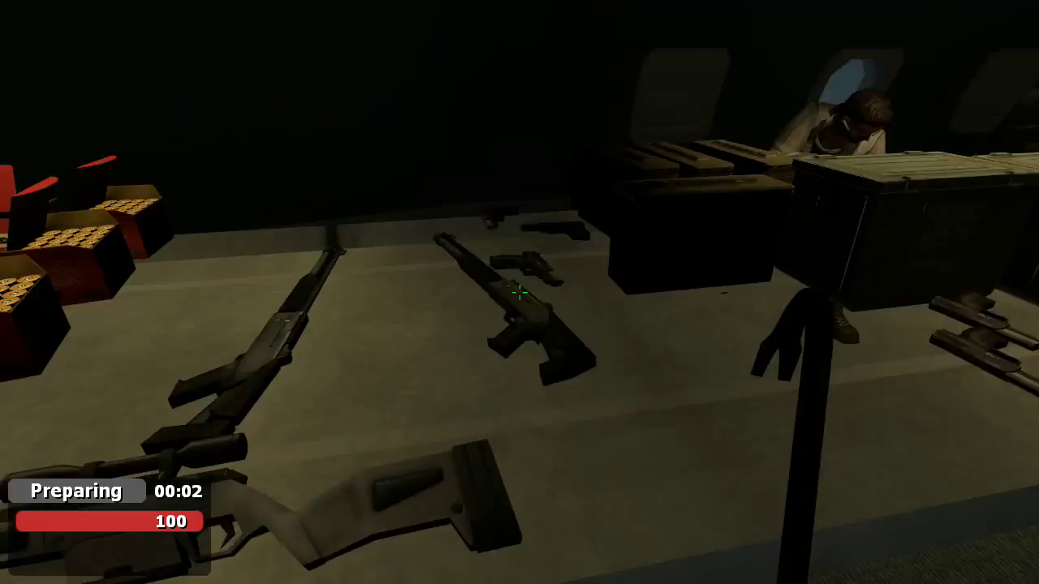
mouse_move(519, 292)
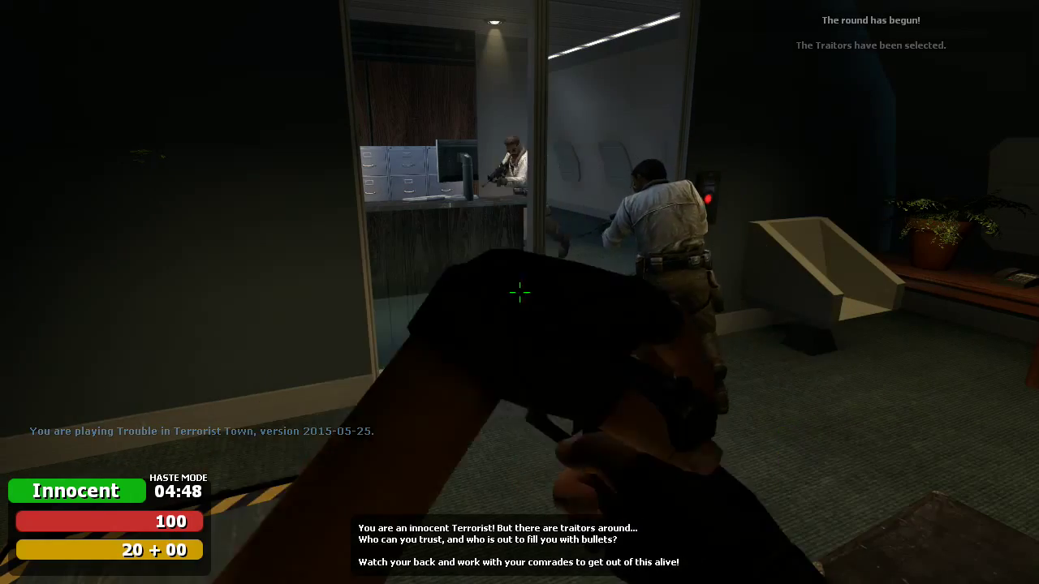
mouse_move(519, 292)
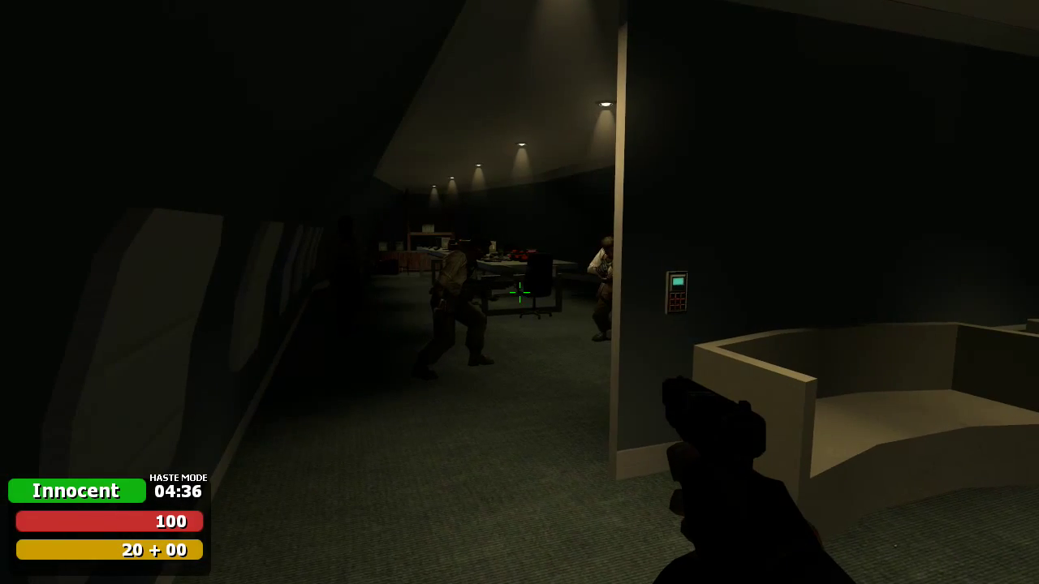
mouse_move(520, 293)
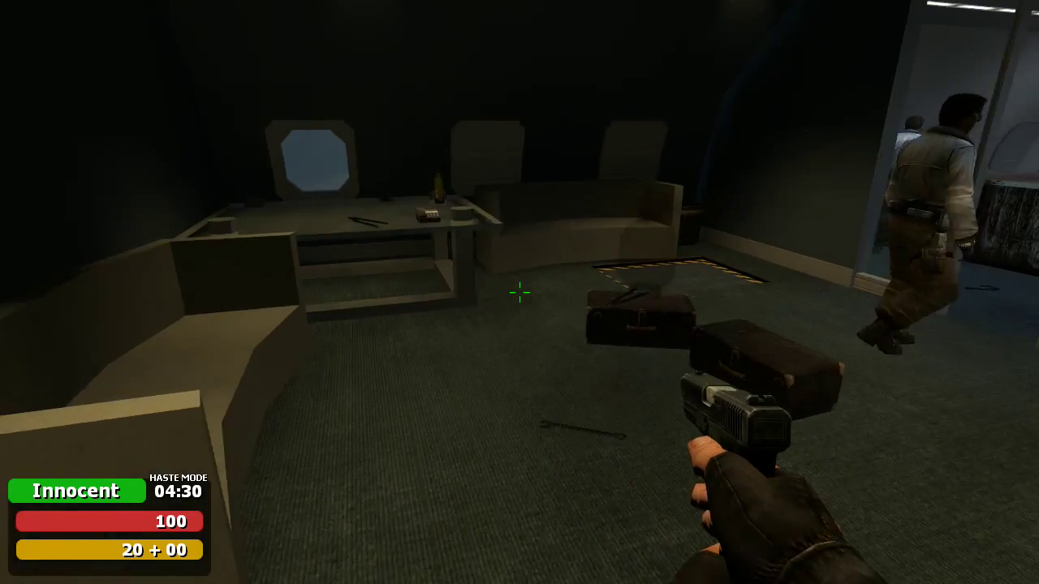
mouse_move(519, 292)
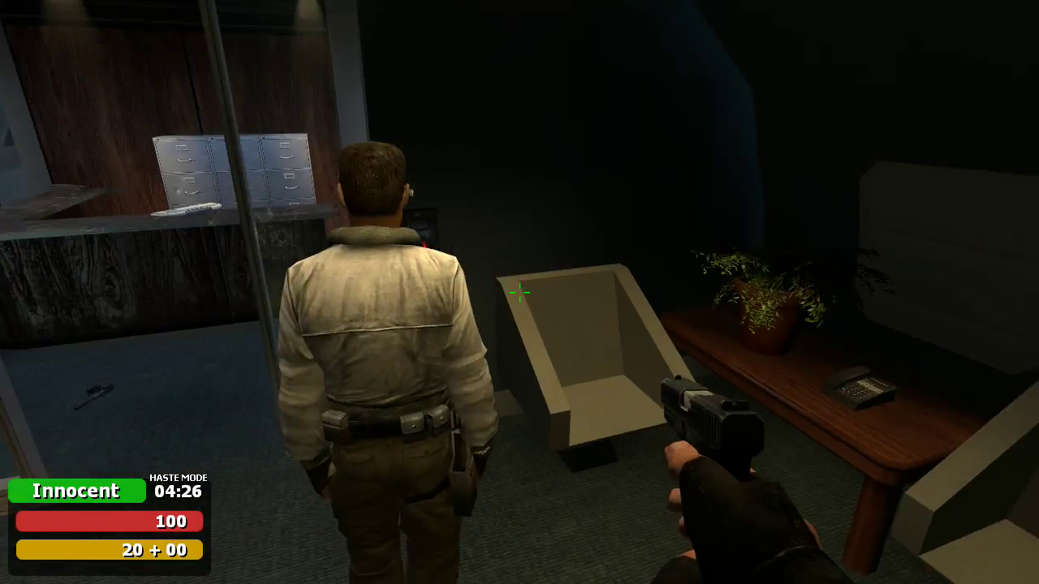
mouse_move(519, 292)
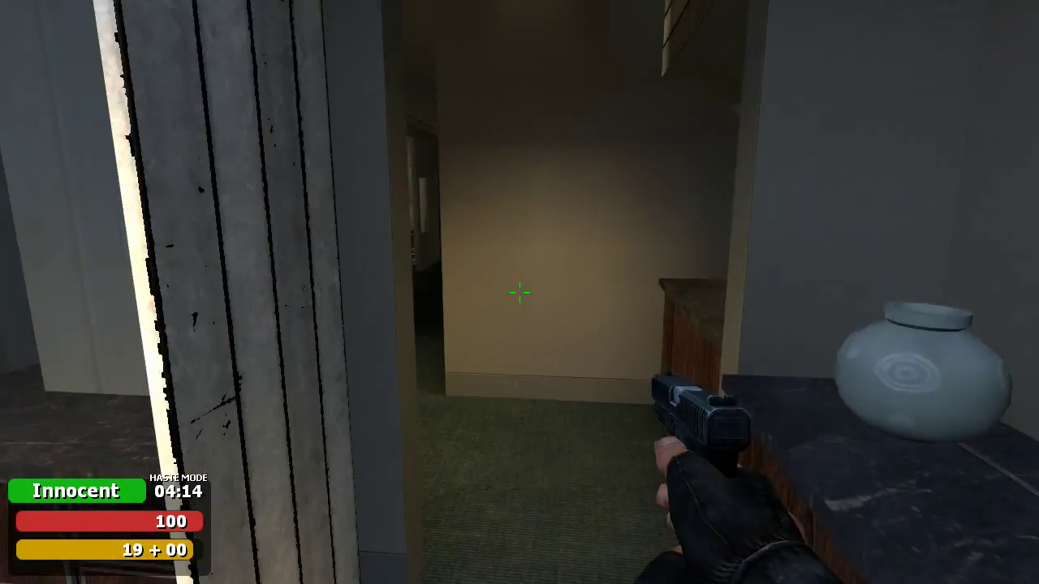
Walk forward through the plane's rooms and corridors as an innocent with the pistol
key("w")
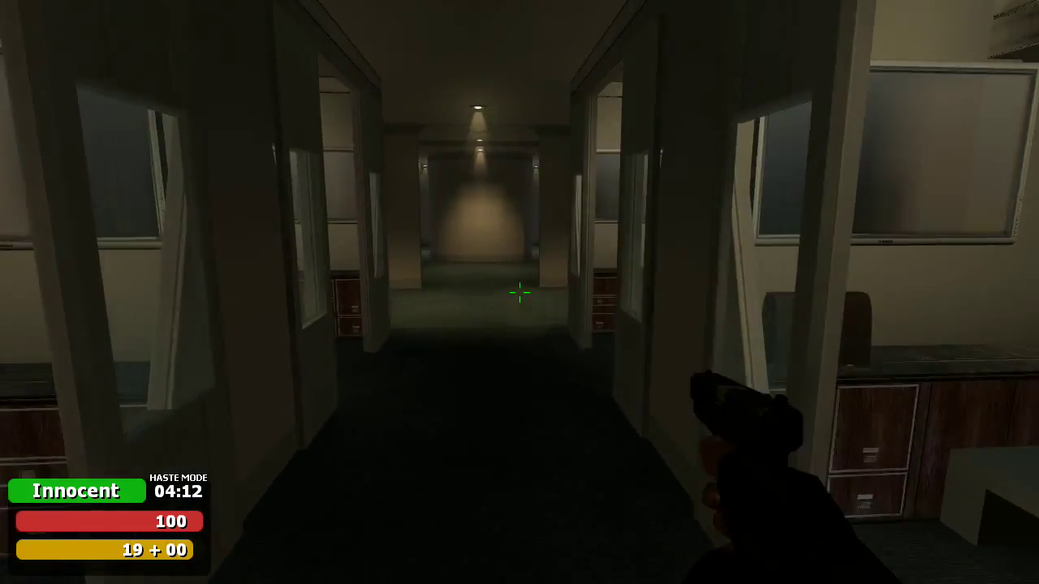
mouse_move(519, 292)
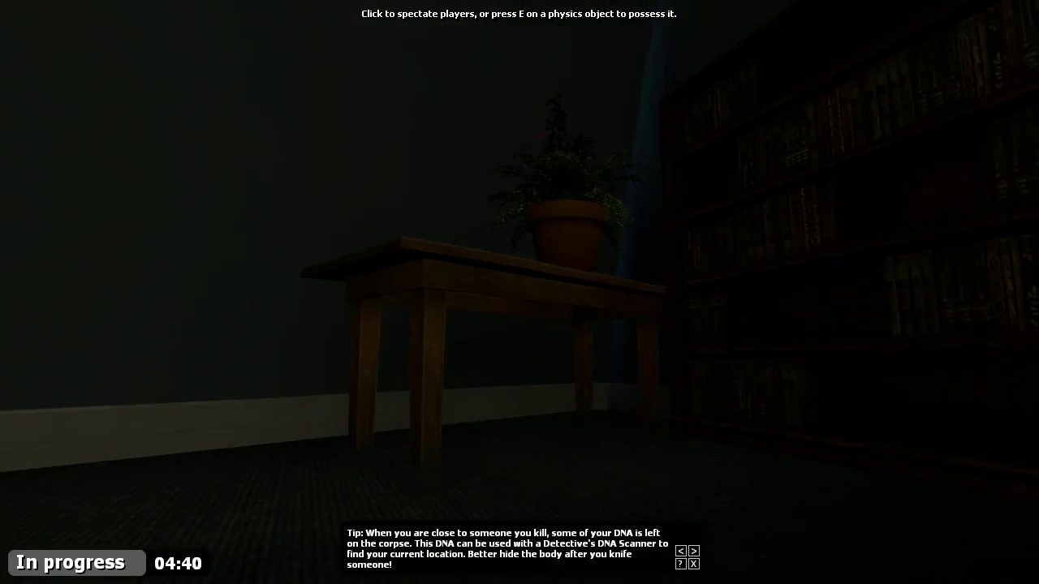
Cycle the spectator view between living players while roaming the map
left_click(519, 292)
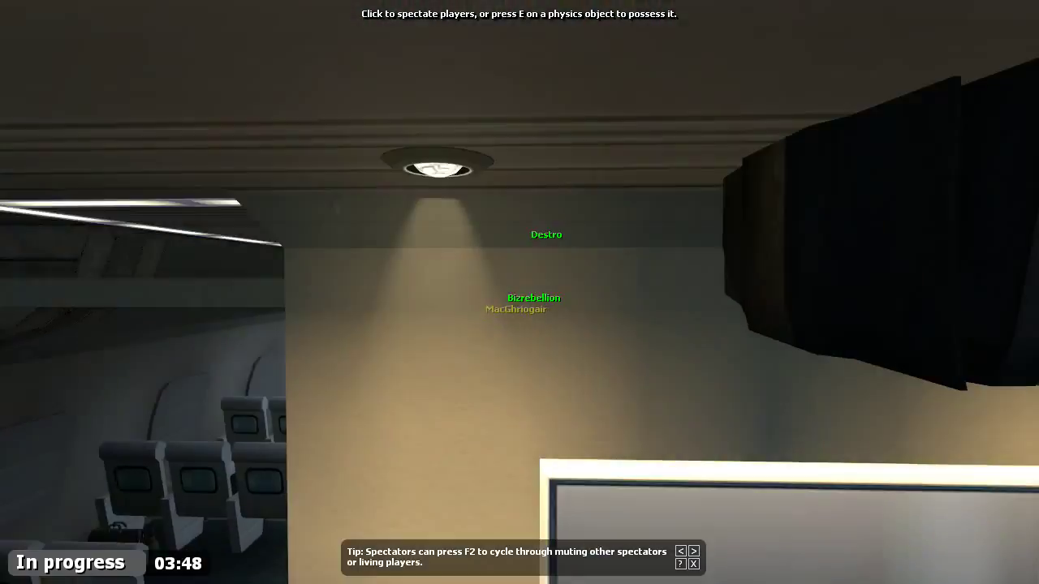
mouse_move(519, 292)
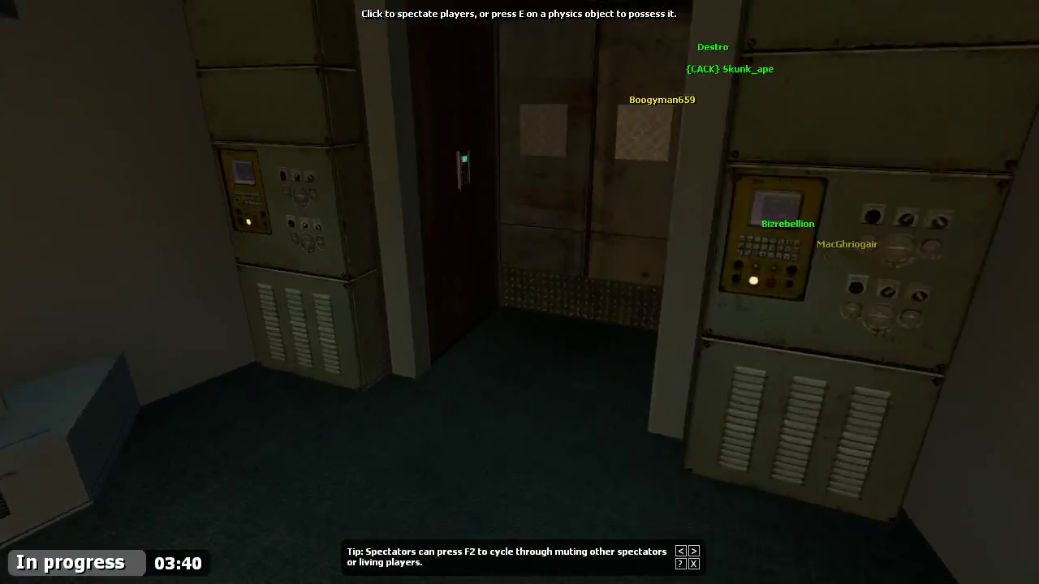
left_click(519, 292)
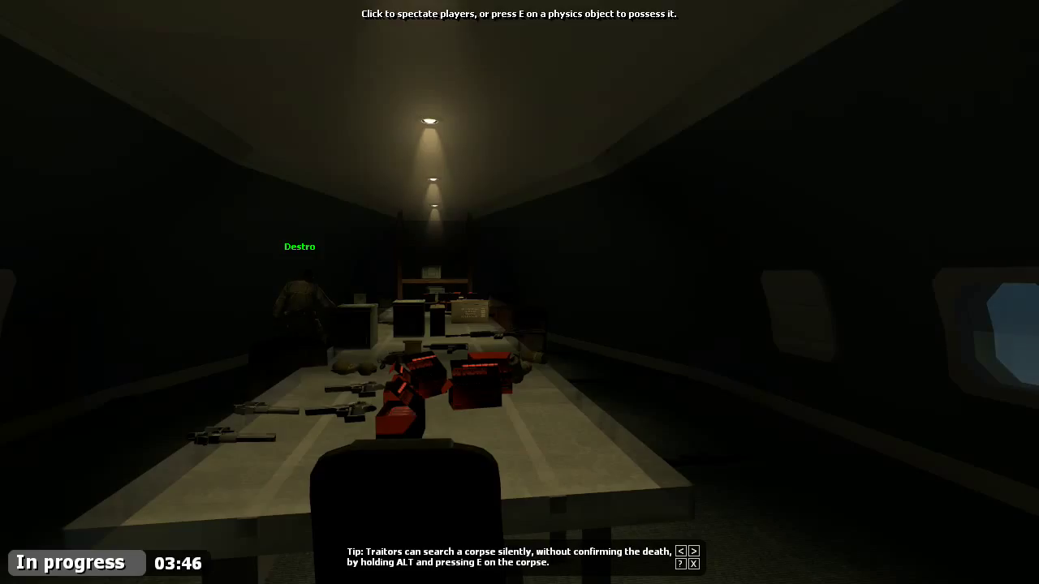
Check the scoreboard and chat while spectating until the innocents win the round
key("tab")
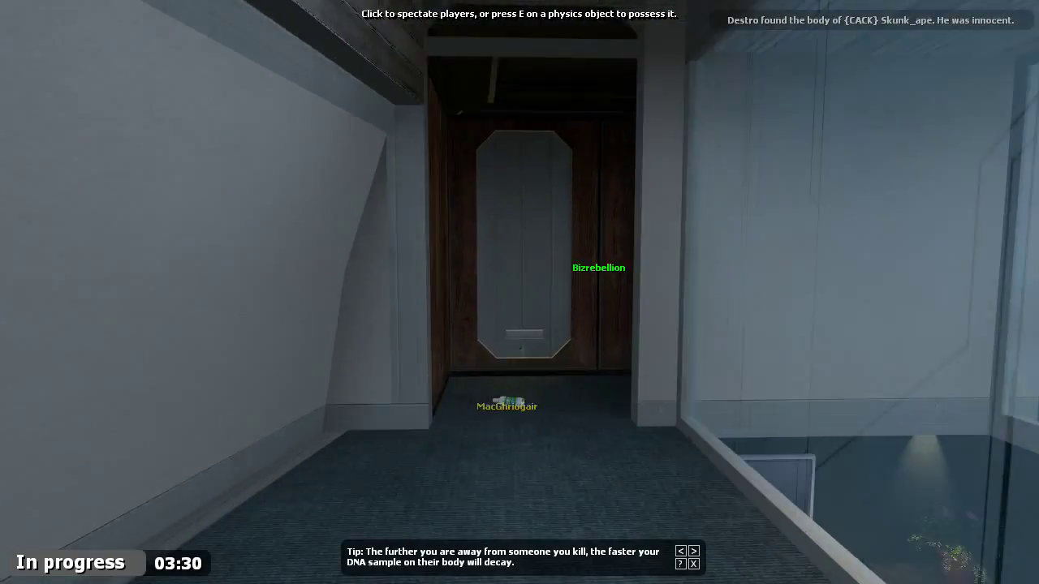
mouse_move(519, 292)
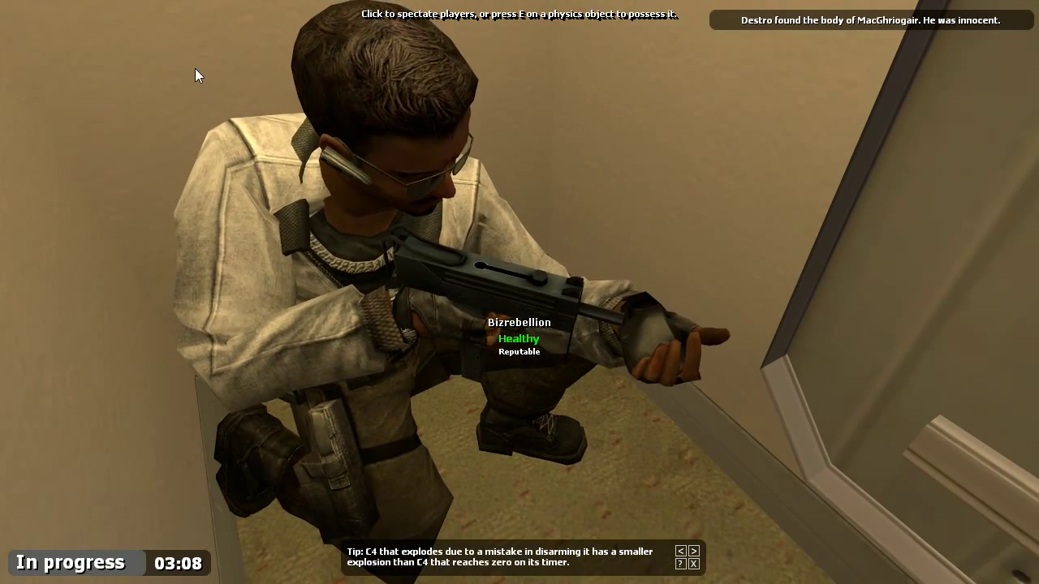
key("y")
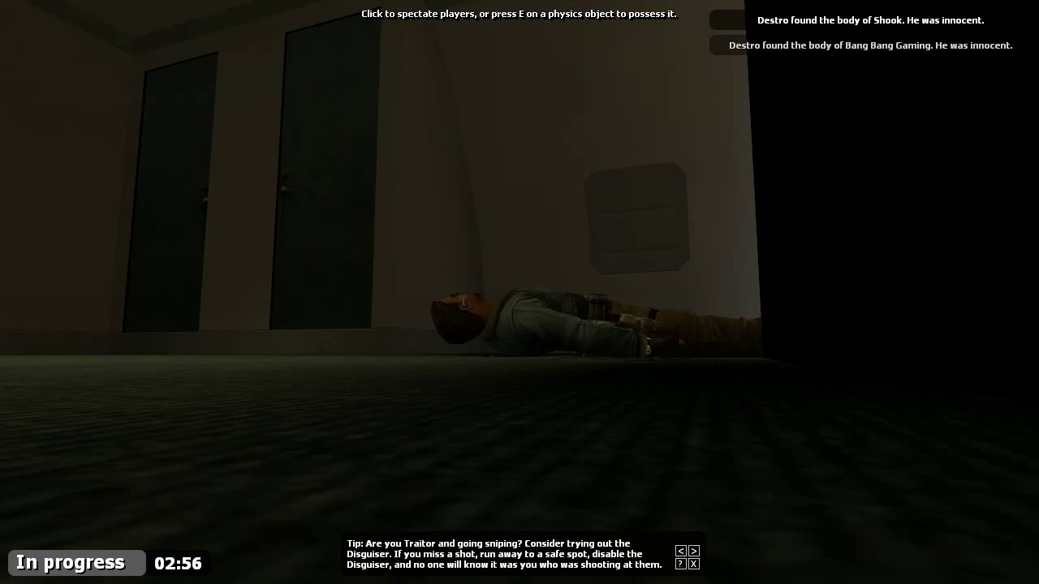
key("tab")
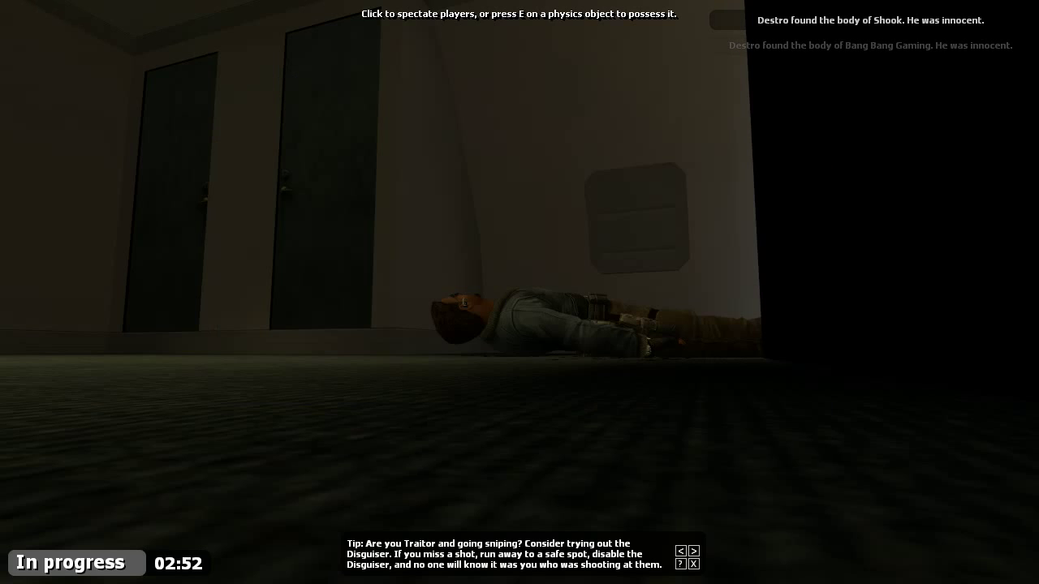
key("tab")
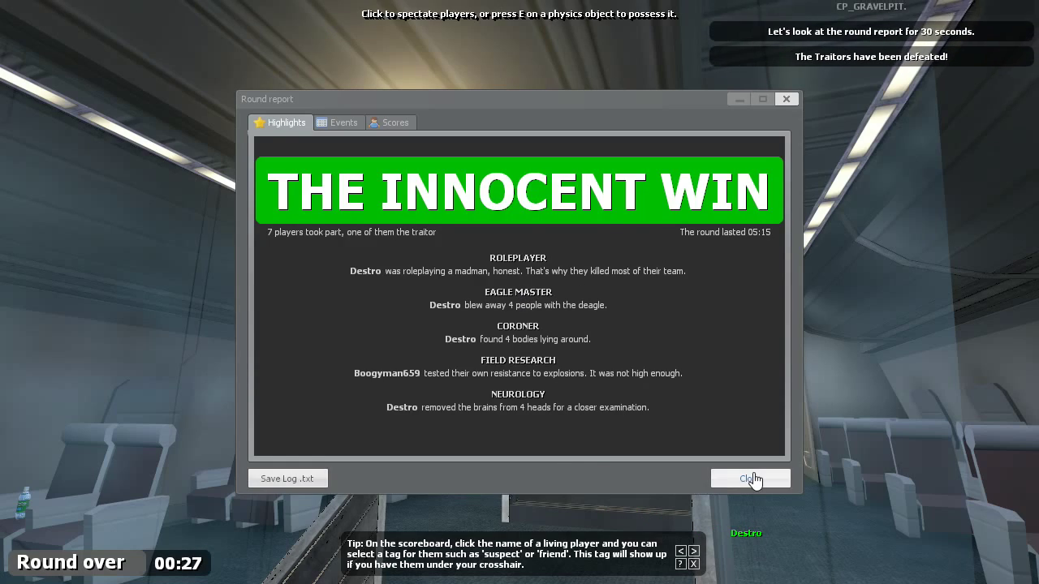
Close the round report to start exploring the office during the preparation countdown
left_click(748, 477)
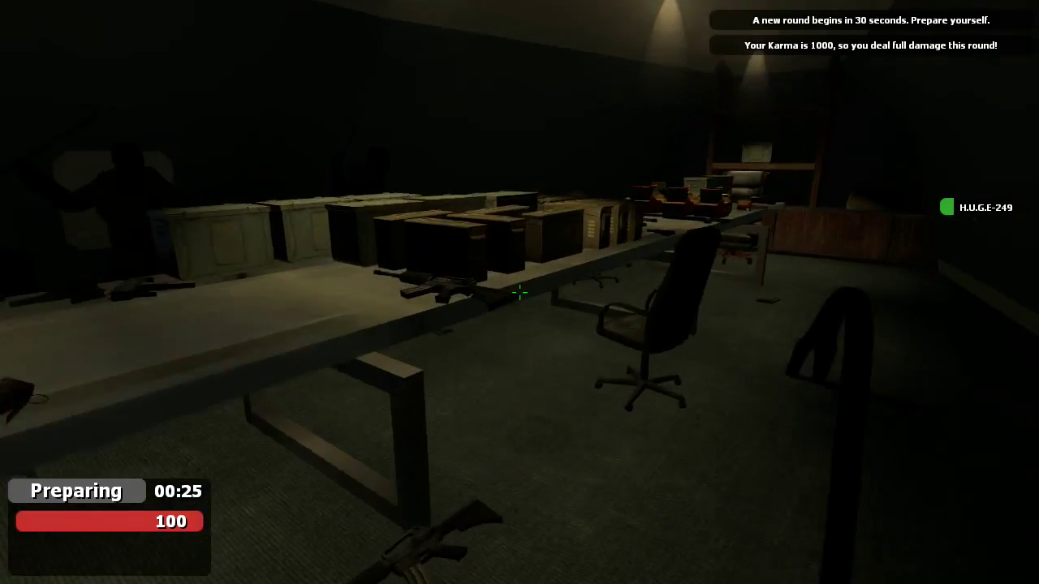
mouse_move(520, 292)
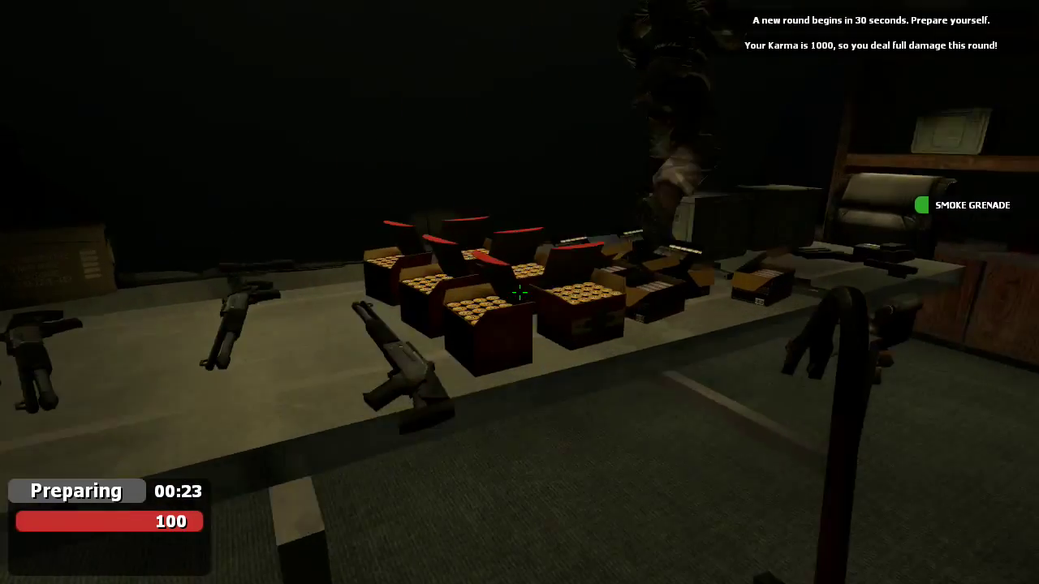
mouse_move(519, 292)
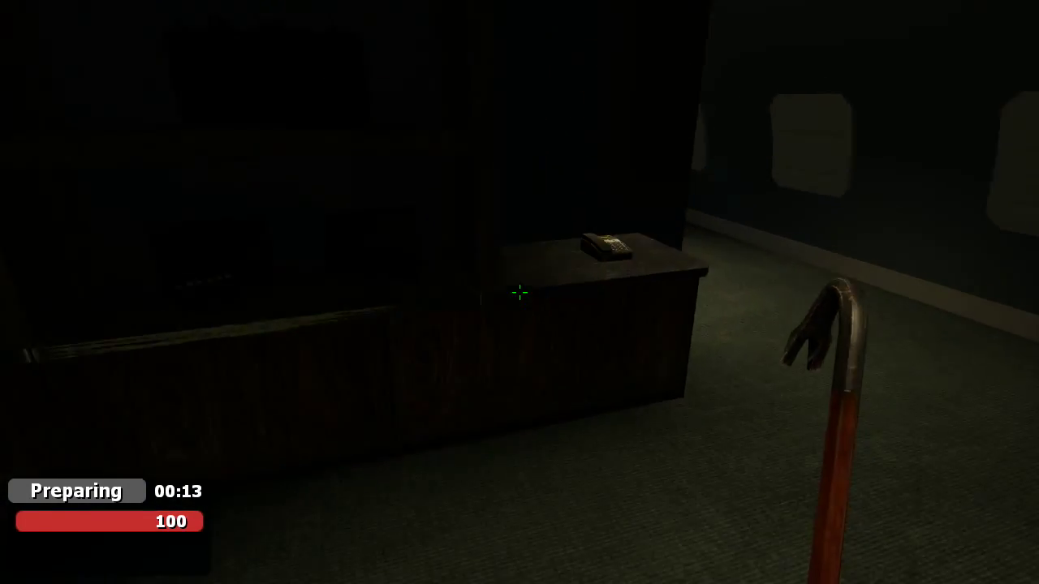
mouse_move(519, 292)
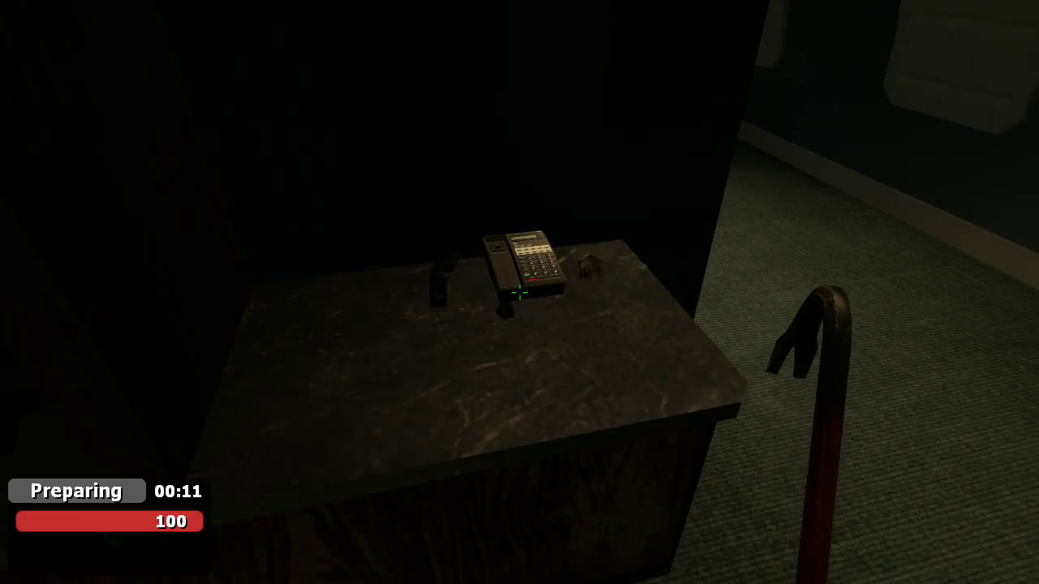
mouse_move(520, 292)
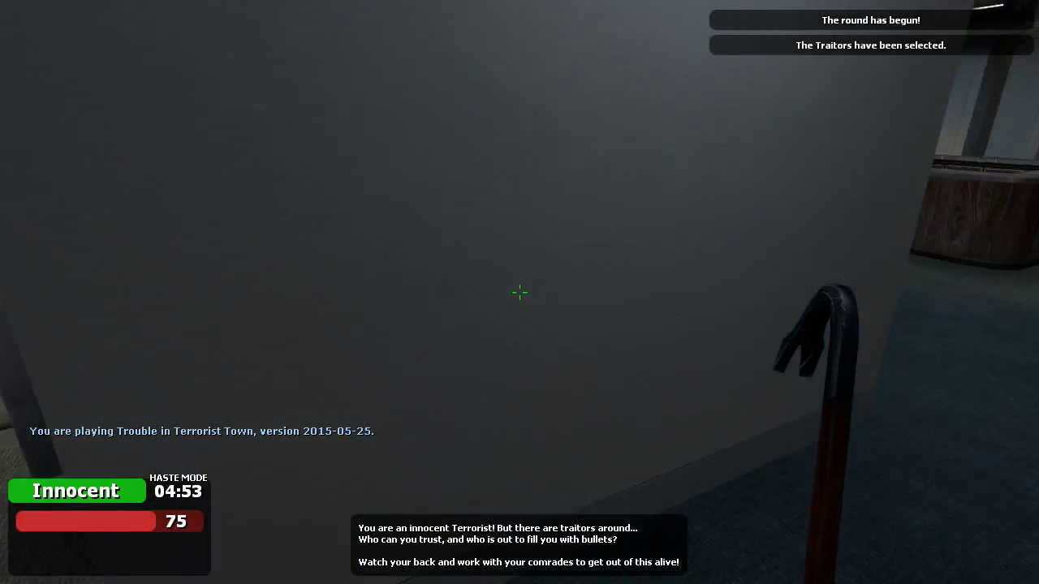
mouse_move(519, 292)
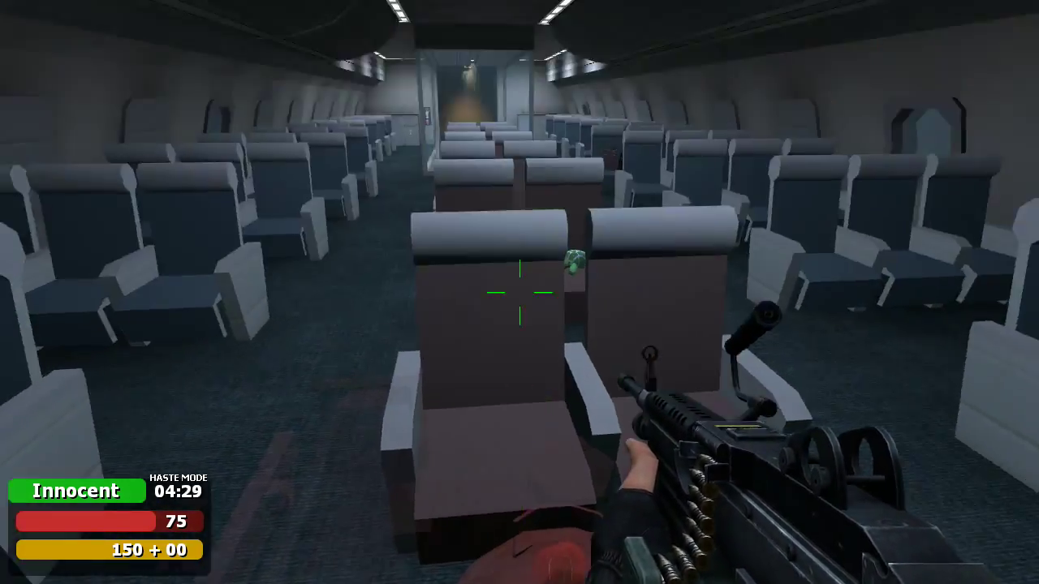
mouse_move(730, 292)
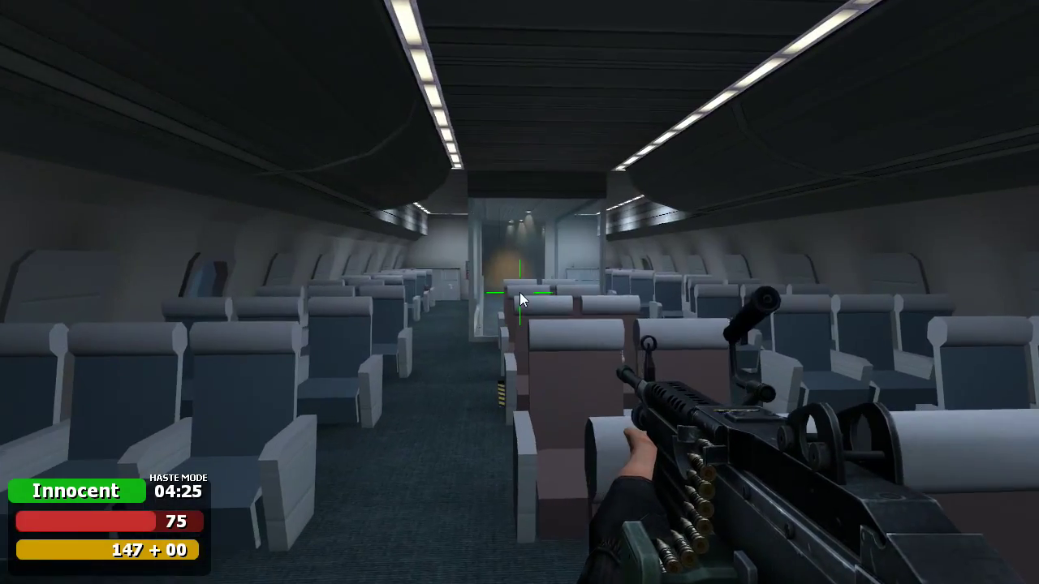
Check the scoreboard and advance through the aircraft cabin armed with the M249
key("tab")
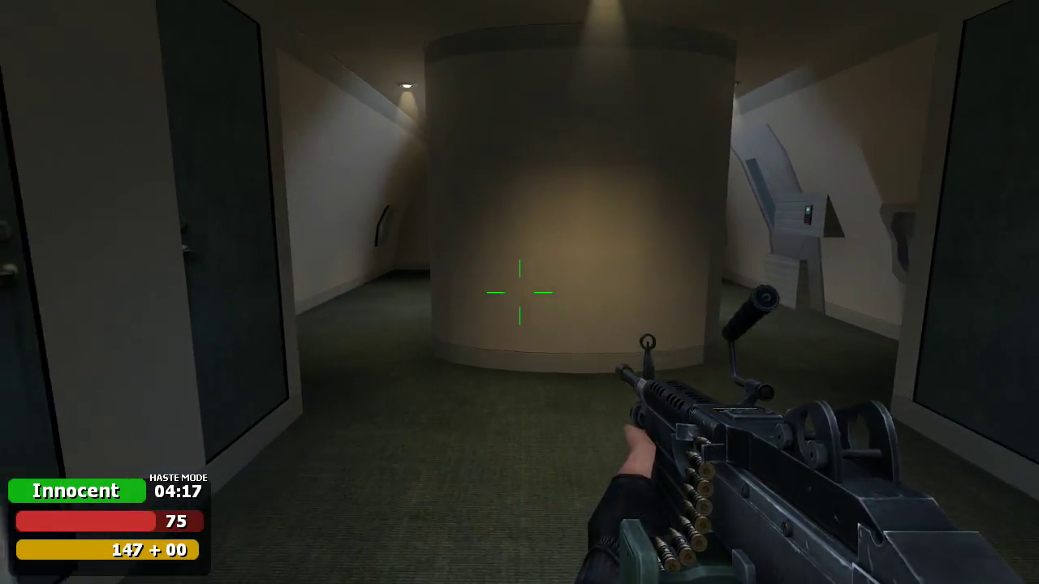
mouse_move(520, 292)
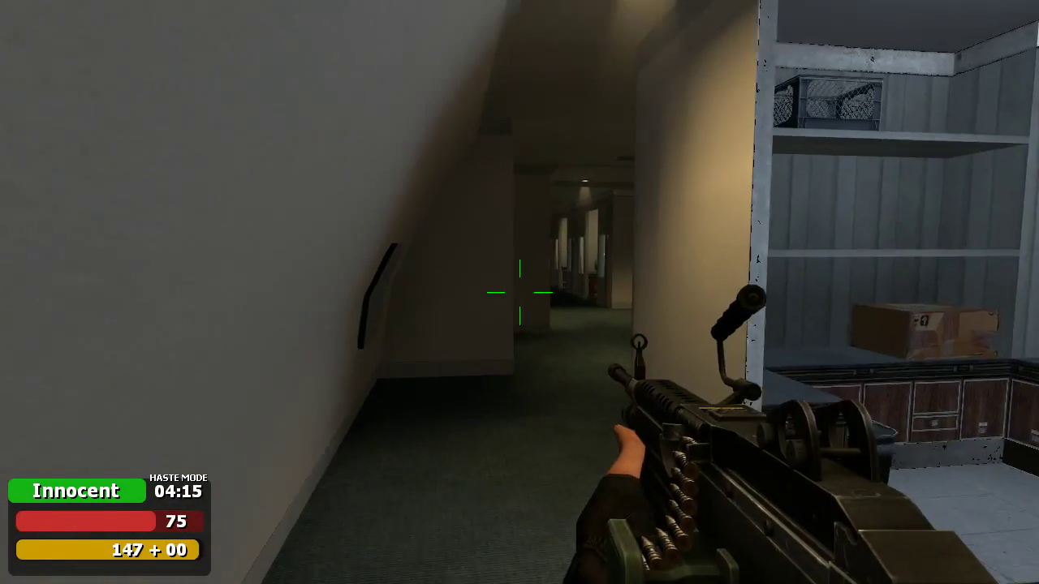
mouse_move(519, 292)
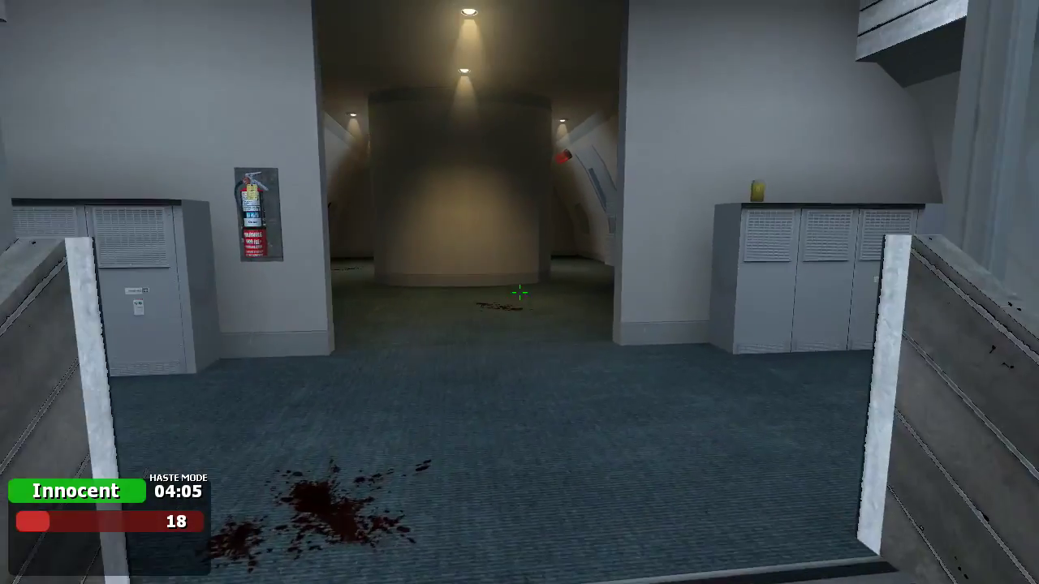
key("w")
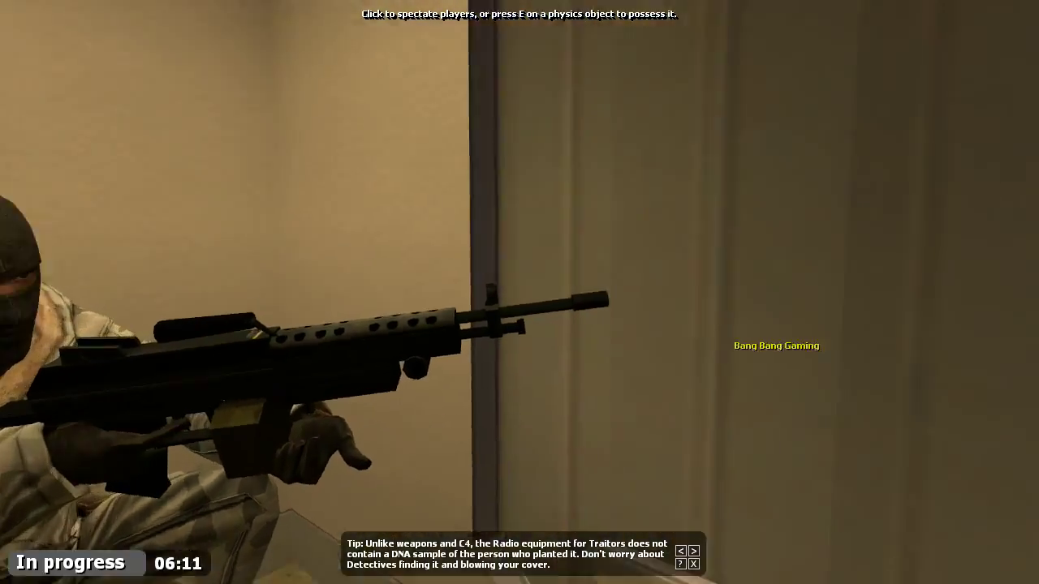
Switch to spectating a living player after being killed
left_click(520, 292)
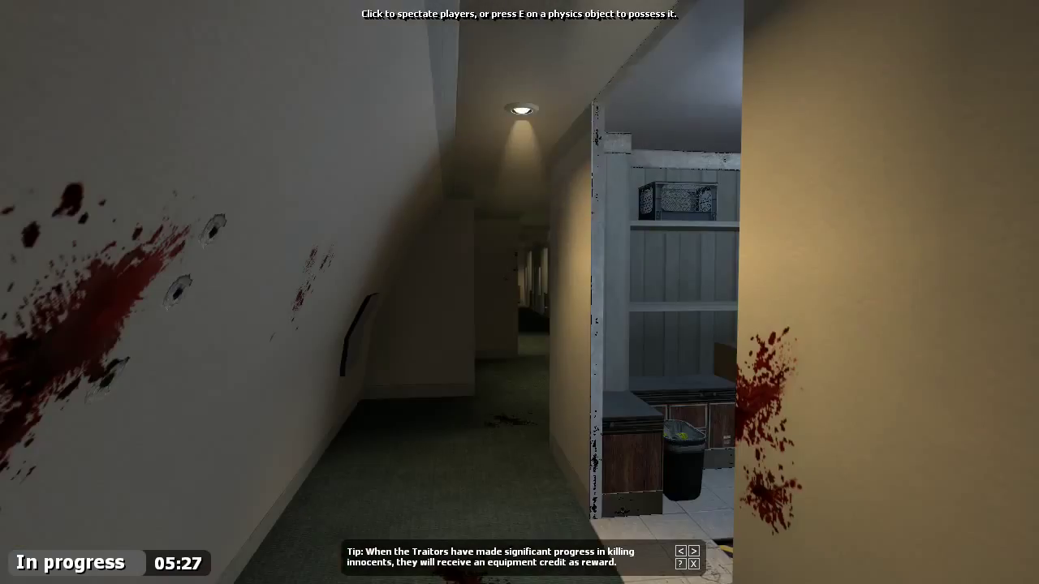
mouse_move(519, 292)
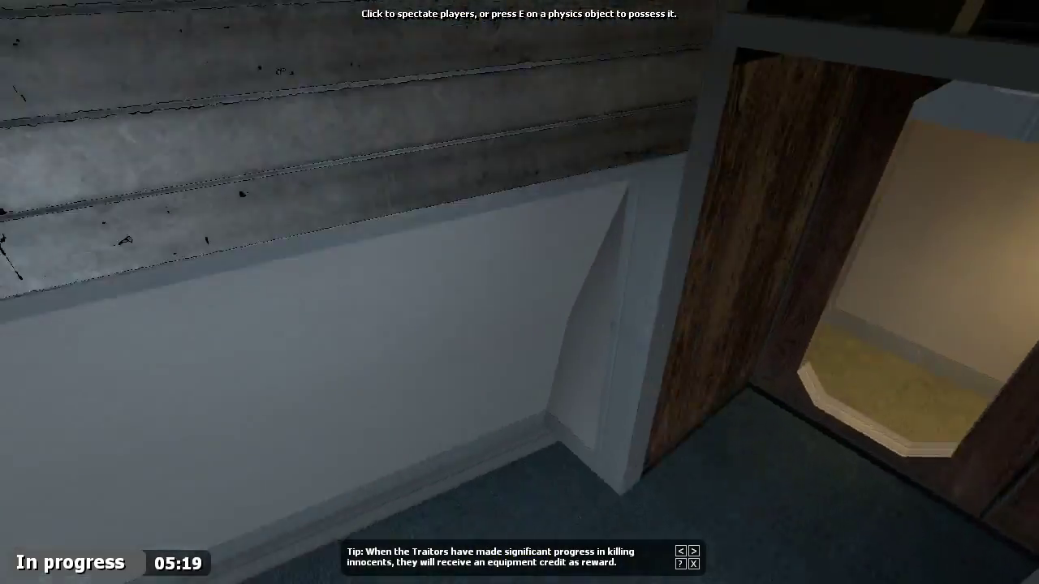
mouse_move(519, 292)
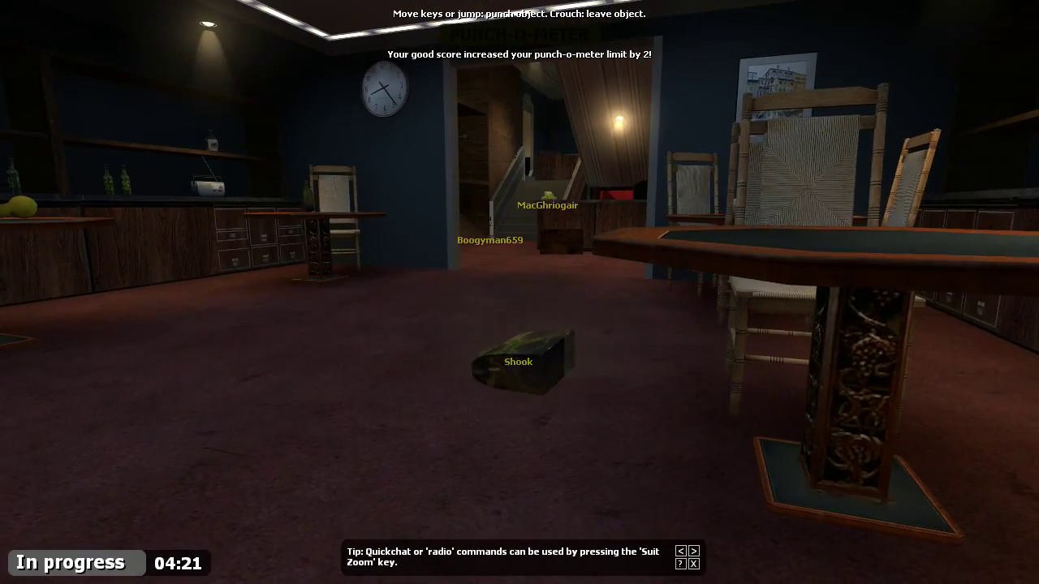
mouse_move(519, 292)
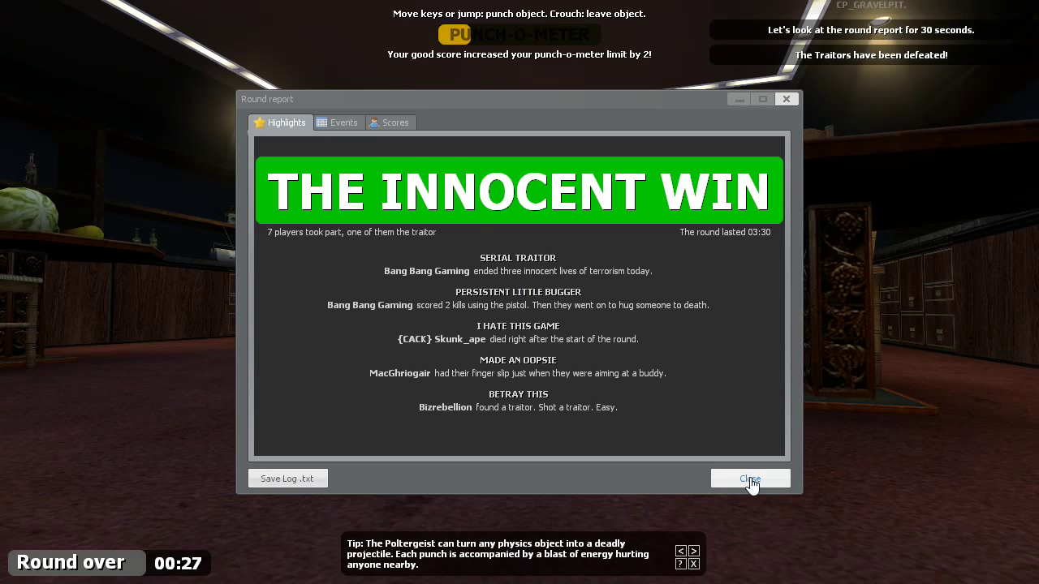
Dismiss the round report announcing the innocents' win
left_click(750, 477)
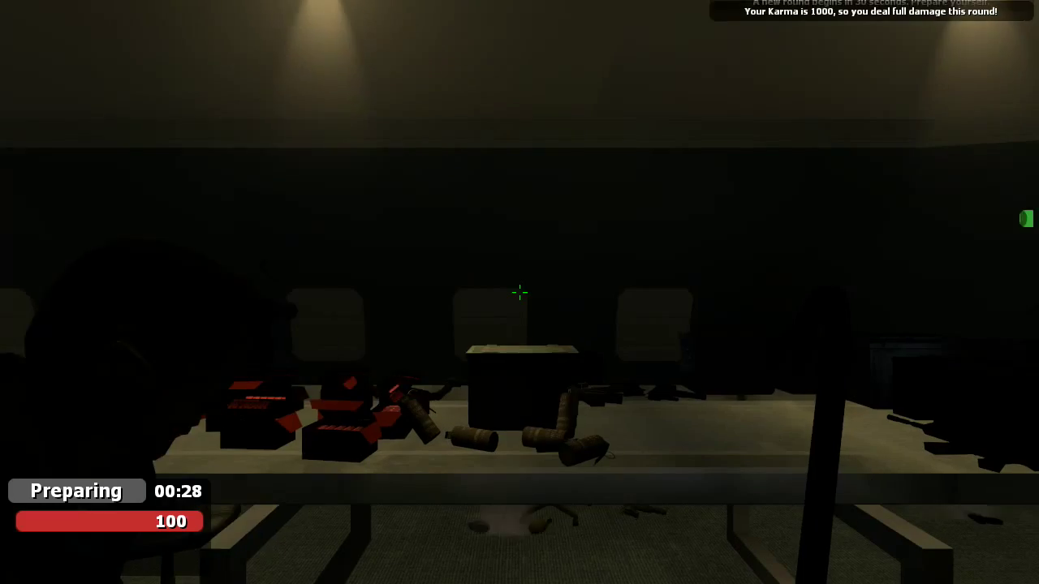
mouse_move(520, 292)
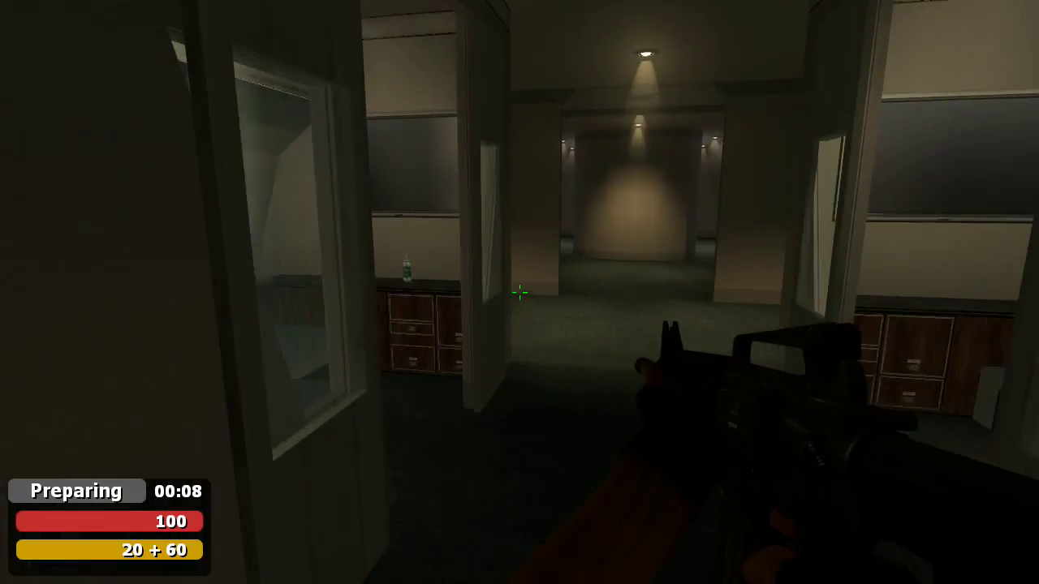
mouse_move(520, 292)
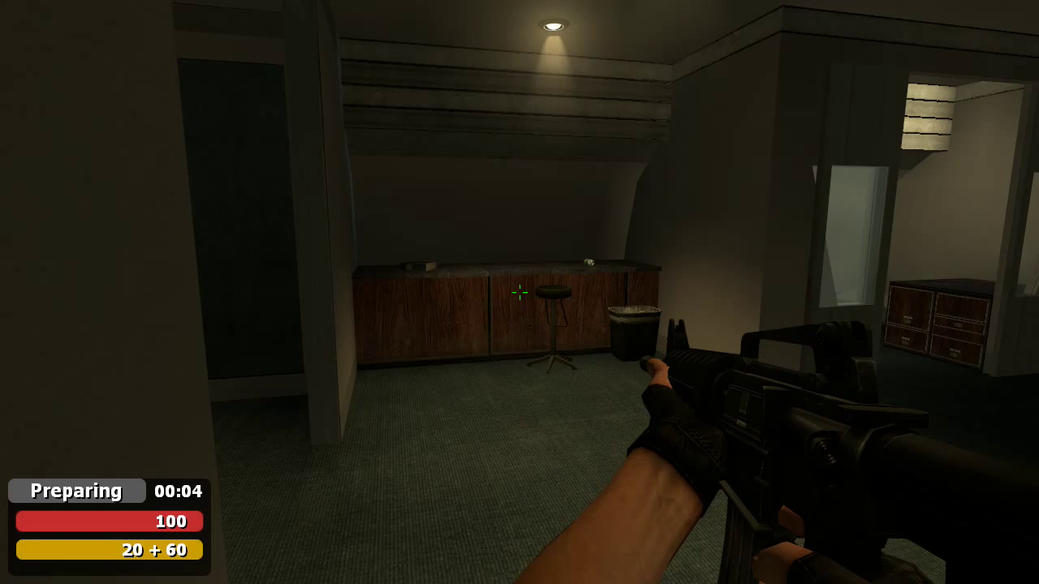
Spectate a player, then possess the suitcase lying between the cabin seats
left_click(519, 292)
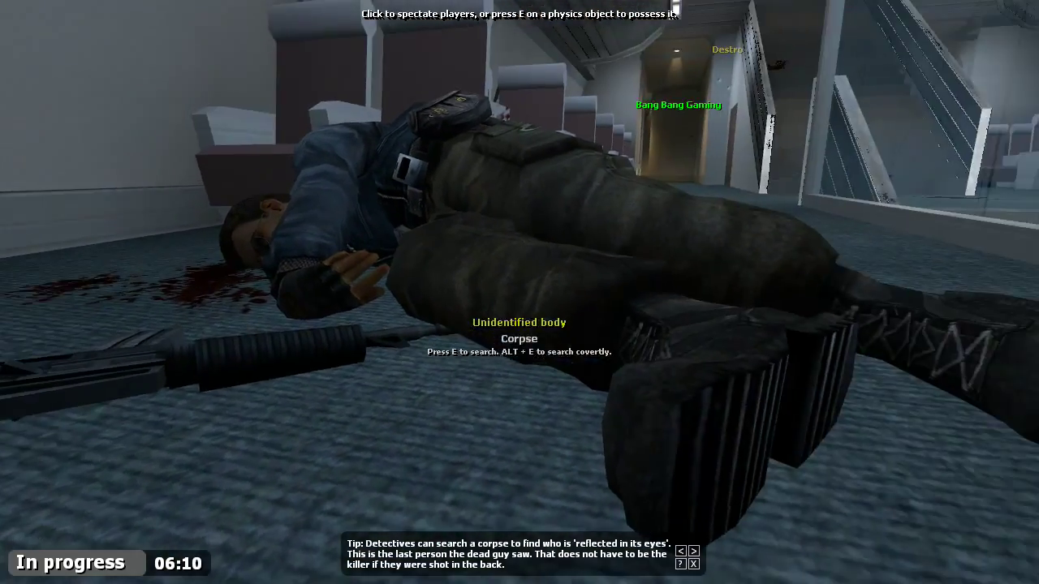
mouse_move(519, 292)
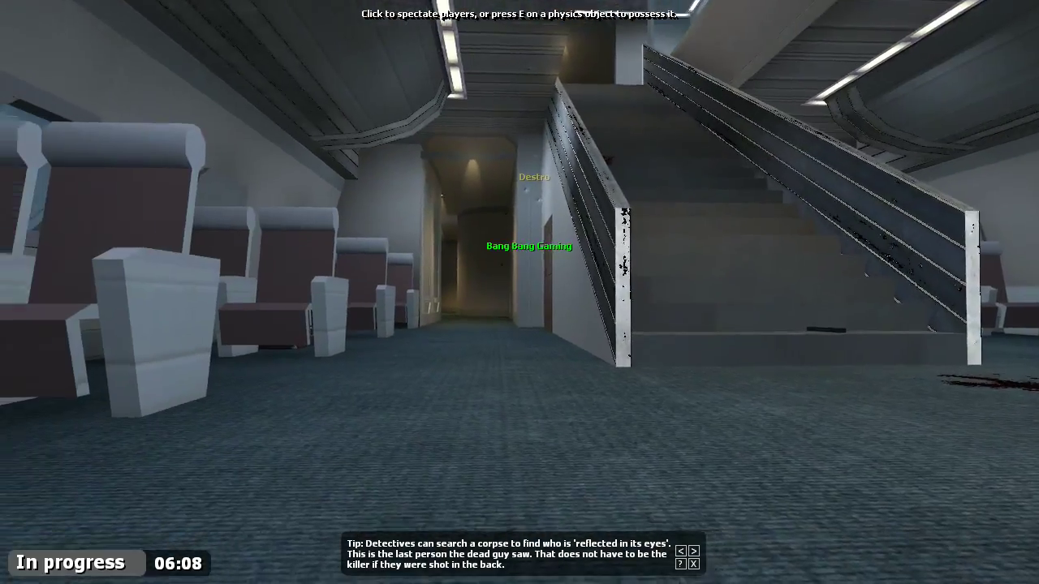
mouse_move(519, 292)
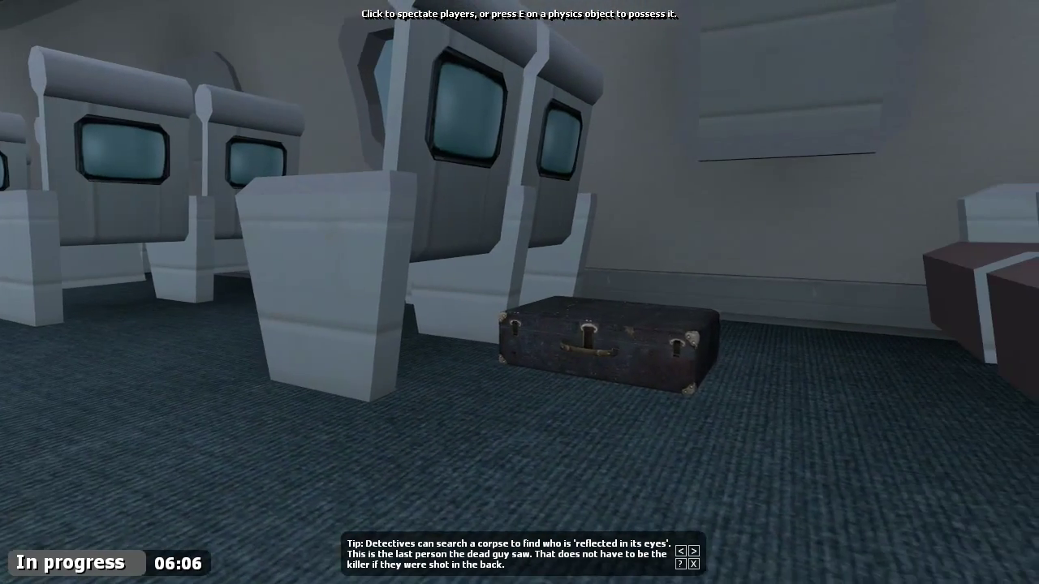
key("e")
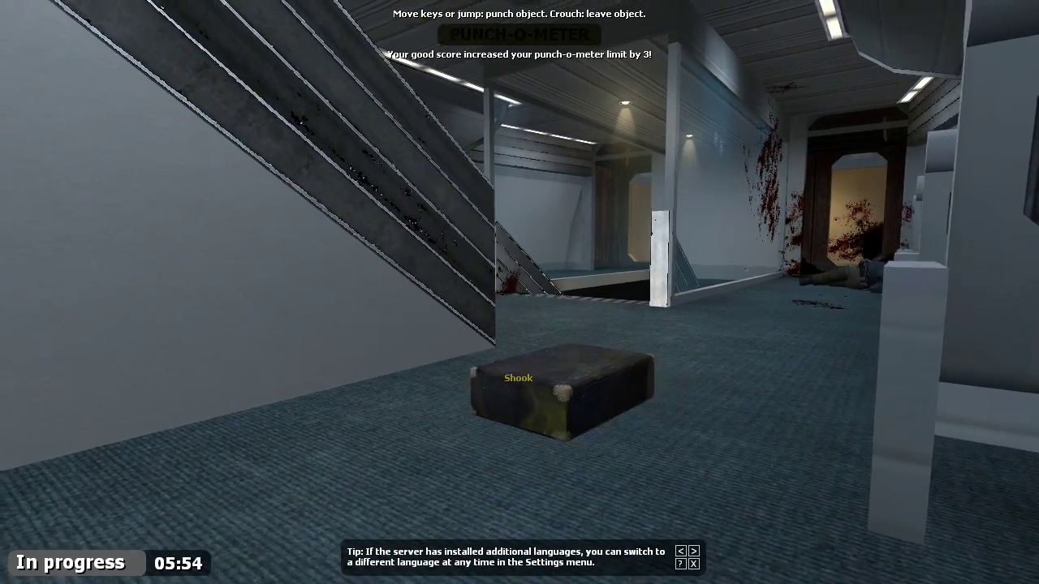
mouse_move(519, 292)
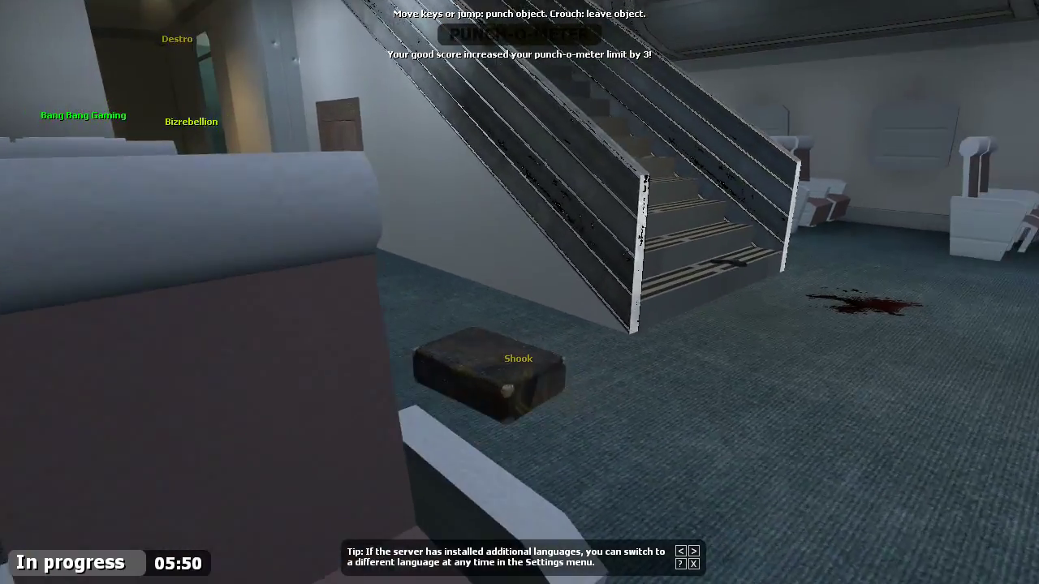
mouse_move(520, 293)
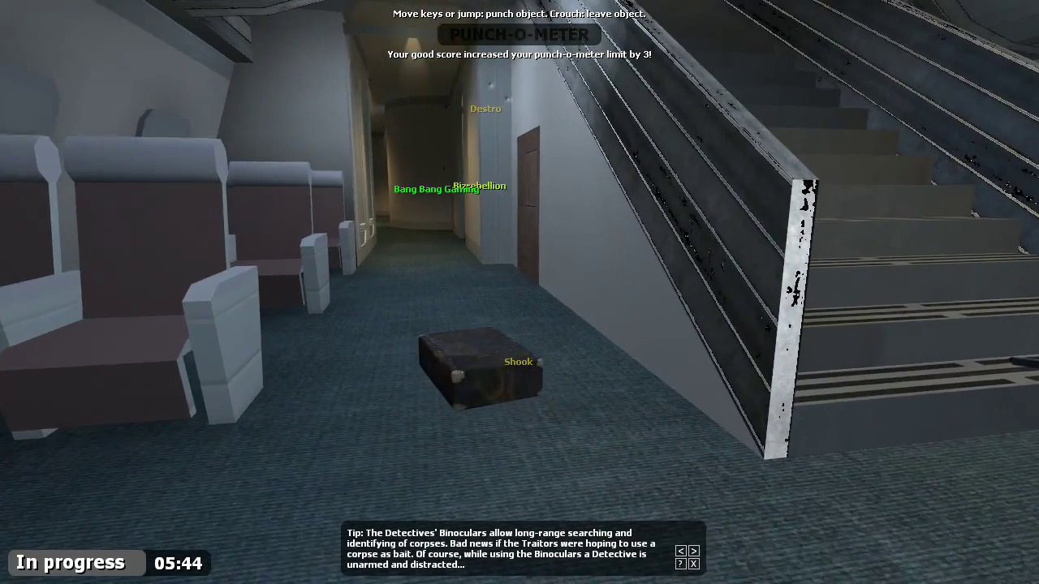
mouse_move(519, 292)
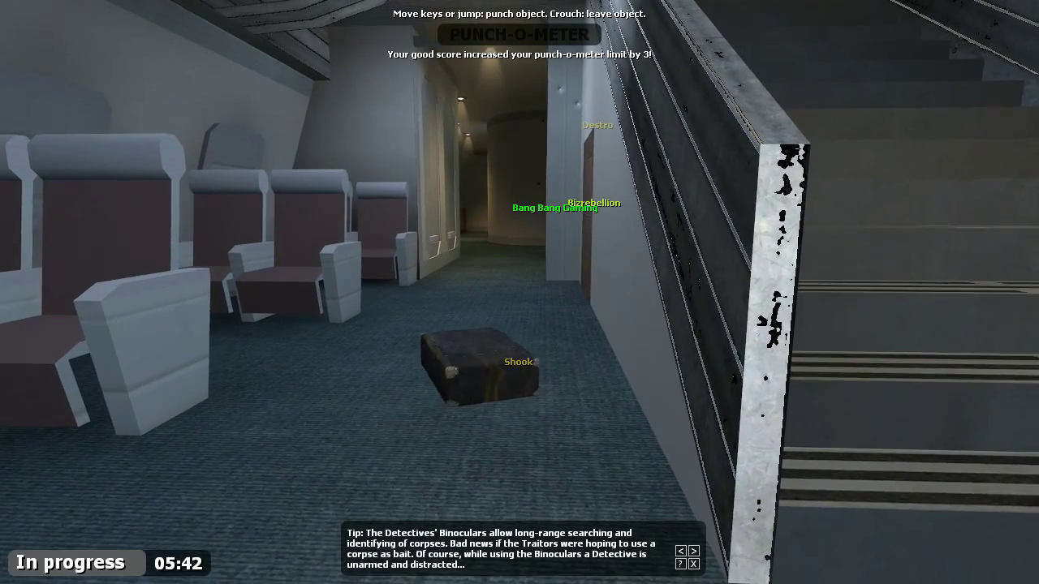
mouse_move(520, 292)
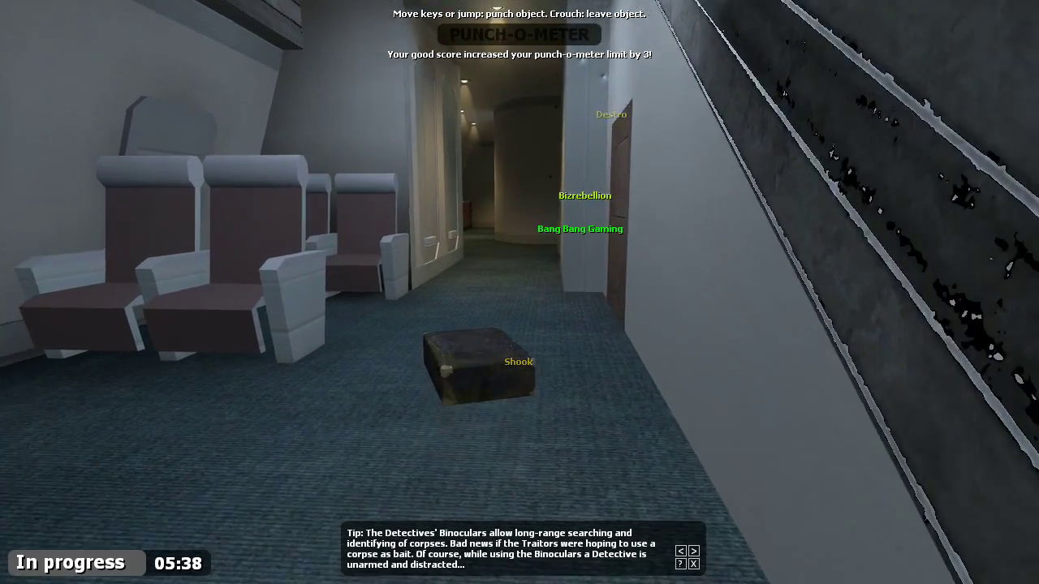
mouse_move(519, 292)
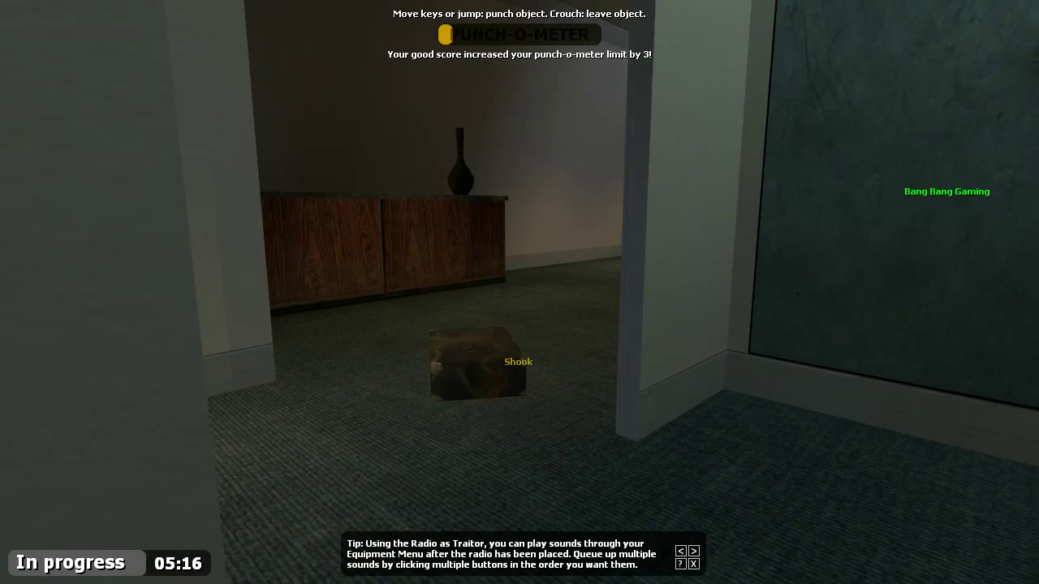
mouse_move(520, 292)
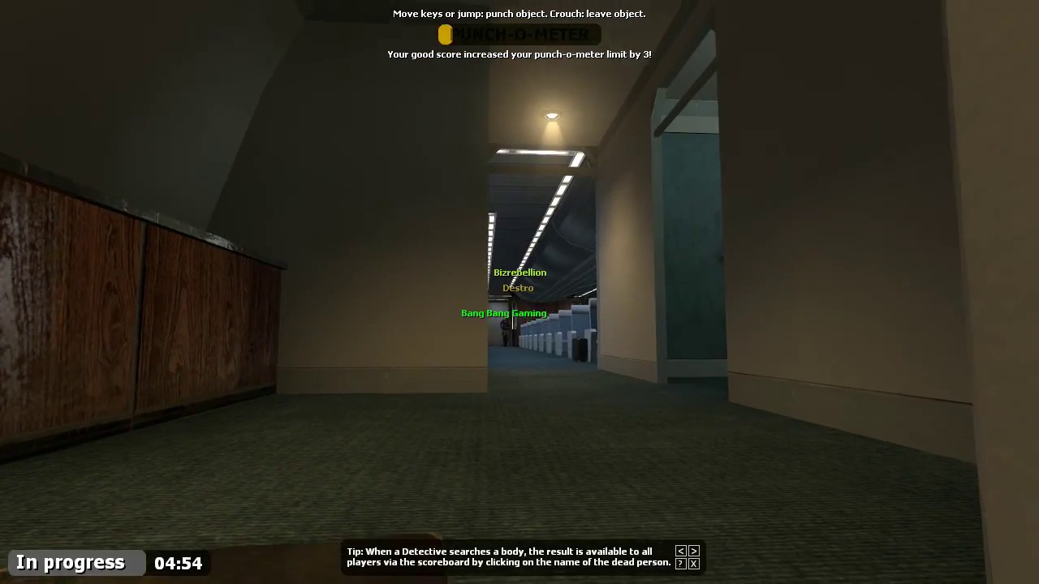
mouse_move(519, 292)
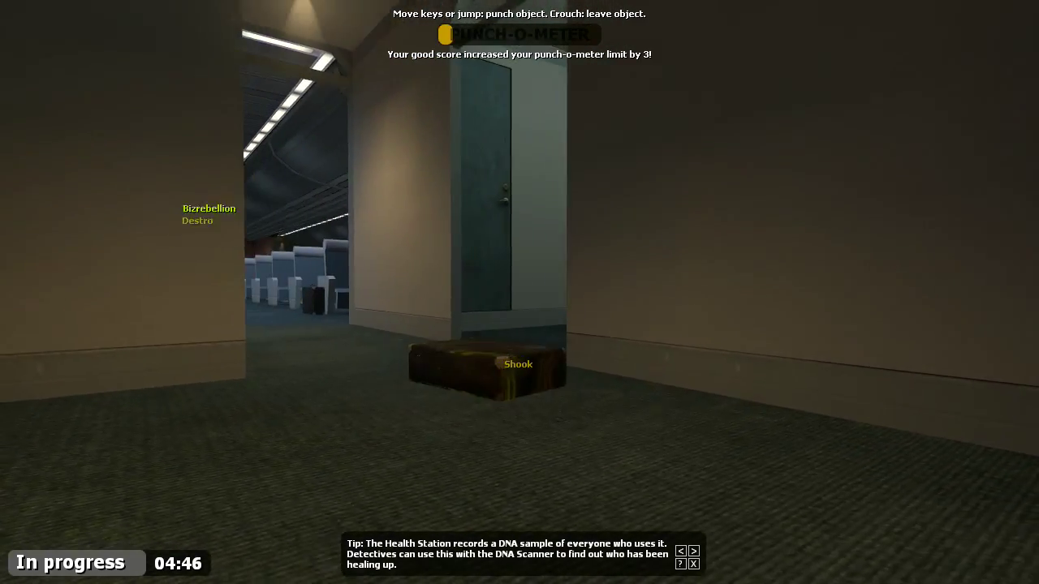
mouse_move(520, 292)
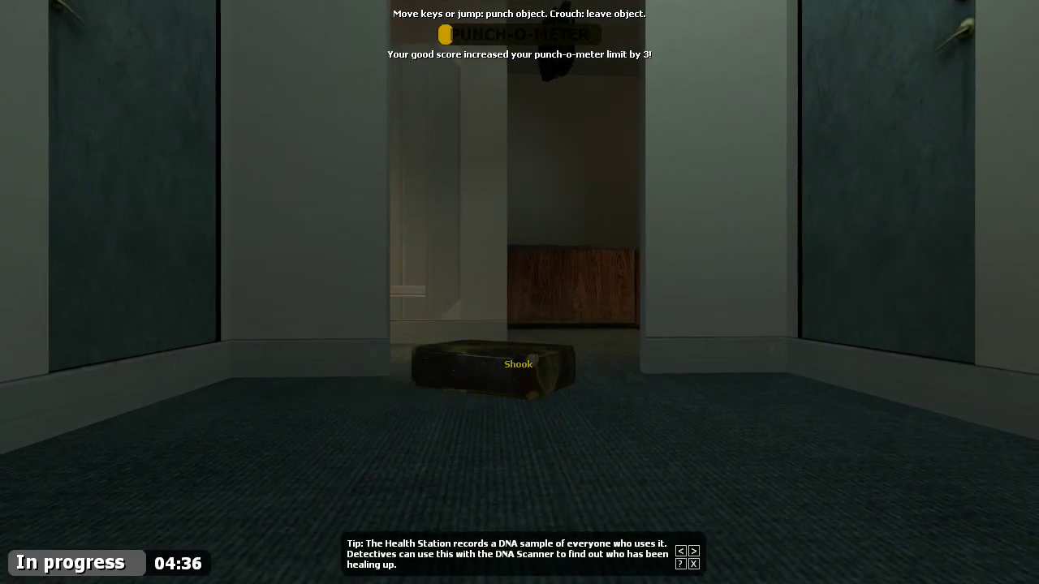
mouse_move(520, 292)
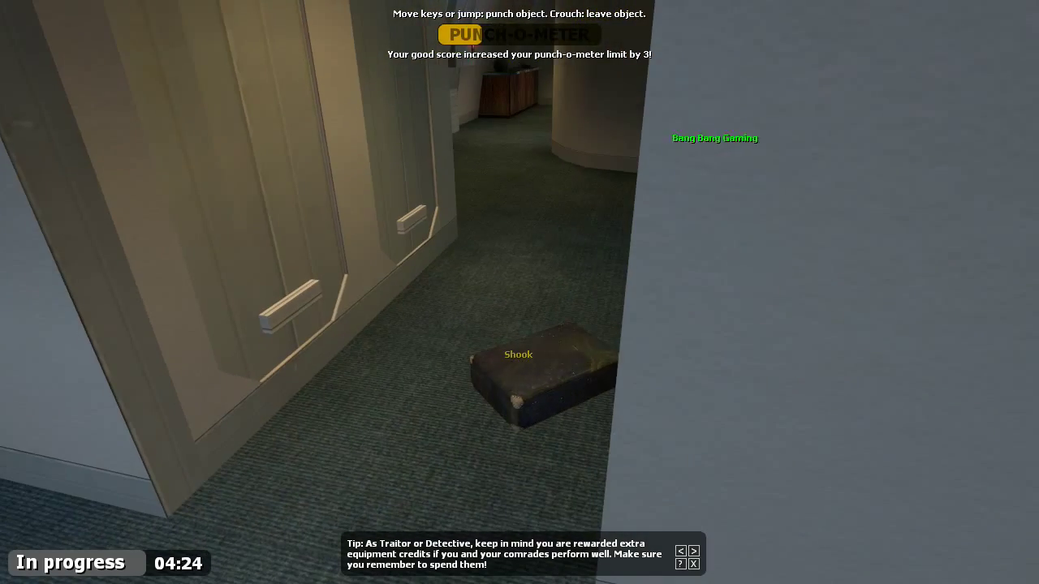
mouse_move(520, 292)
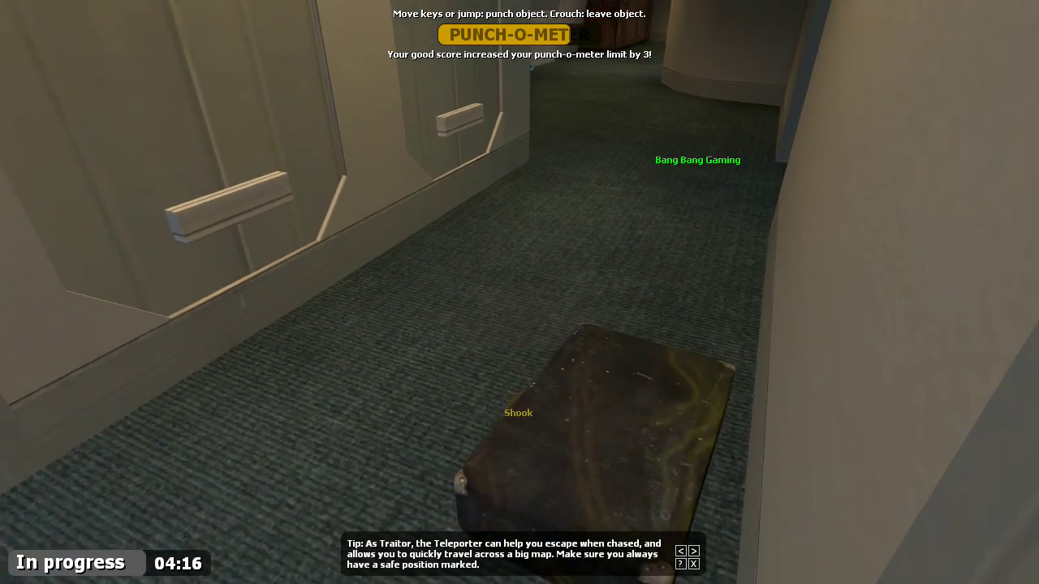
mouse_move(520, 292)
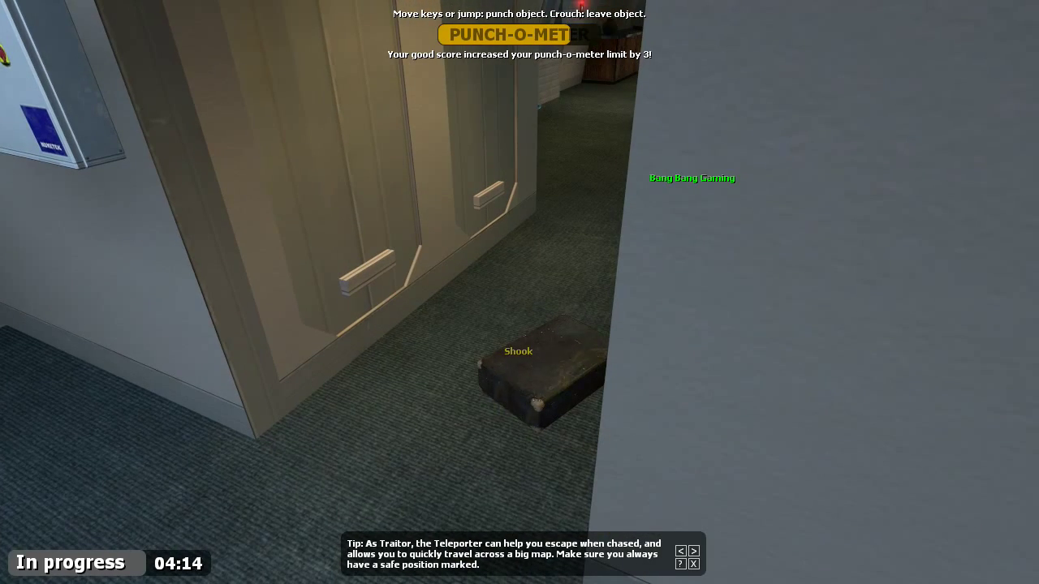
mouse_move(519, 293)
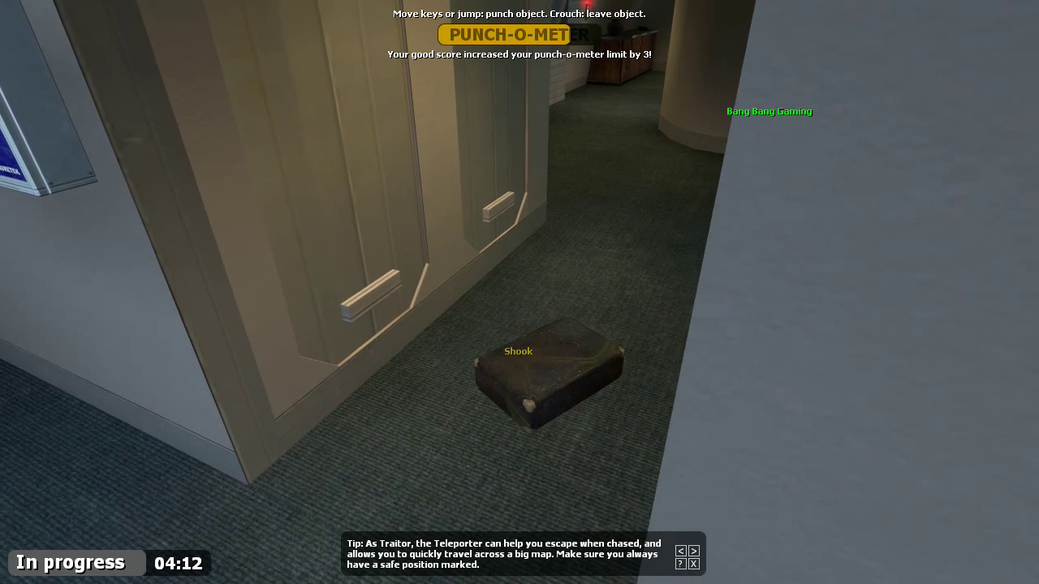
Glance at chat, then dismiss the innocents' win round report
key("y")
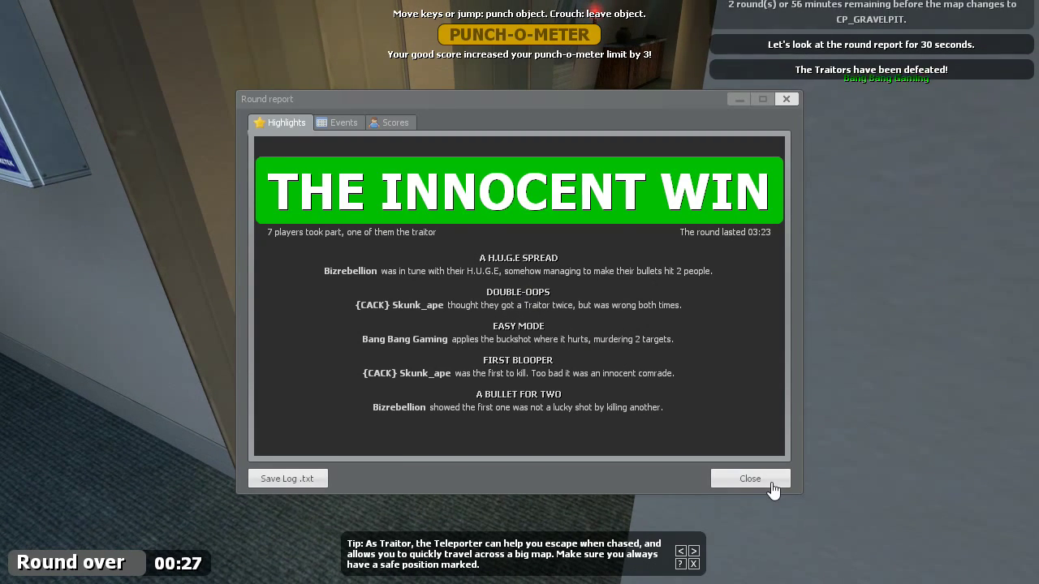
left_click(750, 478)
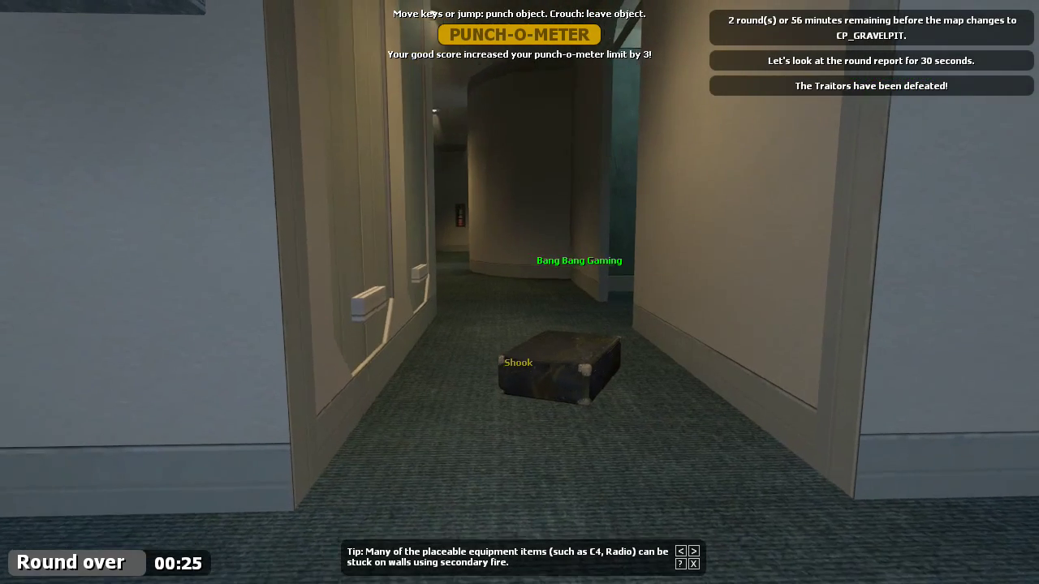